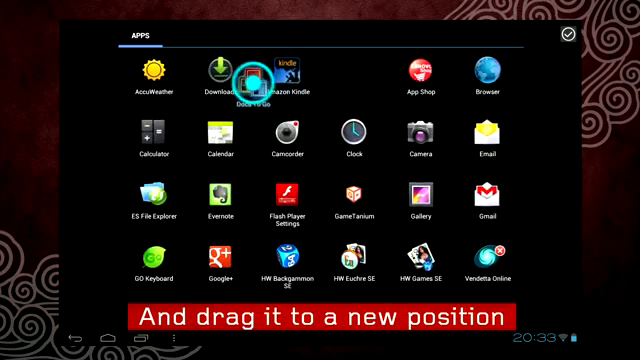
Step: Move Docs To Go into the top-left drawer slot, ahead of AccuWeather
{"action": "left_click_drag", "start_coordinate": [252, 78], "coordinate": [148, 78]}
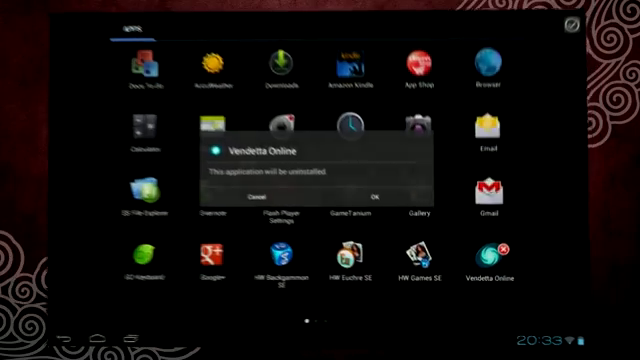
Step: Confirm uninstalling Vendetta Online and open the launcher menu showing Personal Settings
{"action": "left_click", "coordinate": [373, 197]}
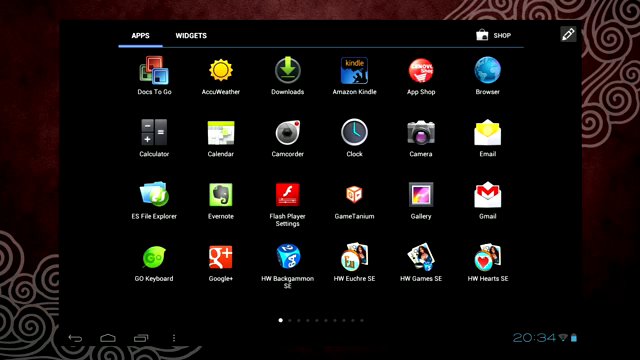
{"action": "left_click", "coordinate": [175, 335]}
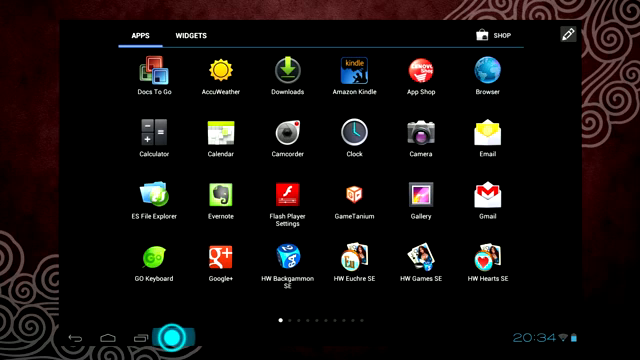
{"action": "left_click", "coordinate": [167, 338]}
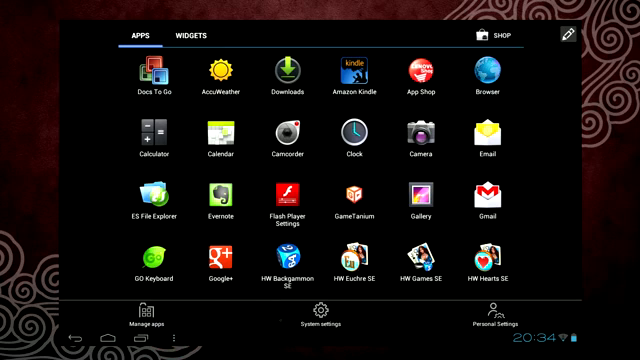